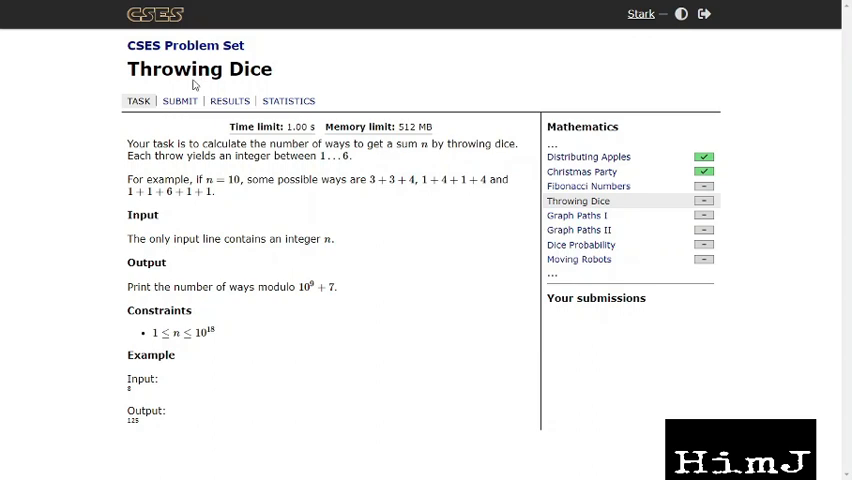
Step: Read n from standard input in main with cin>>n;
double_click(208, 68)
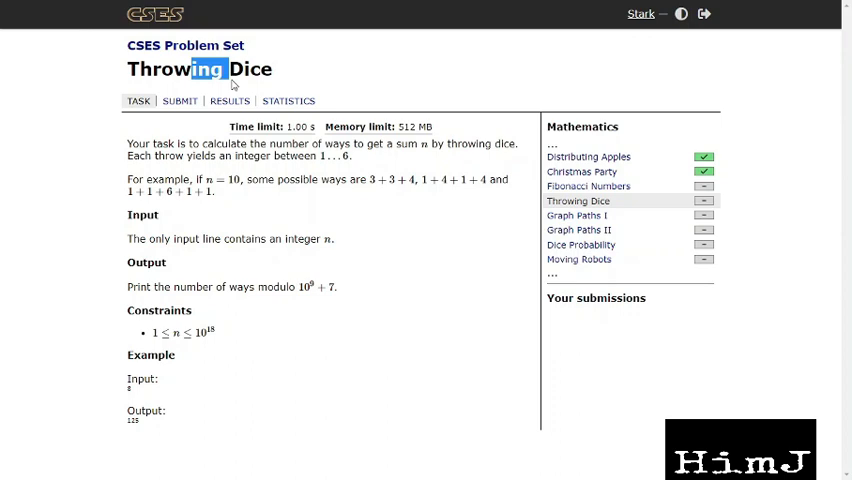
mouse_move(330, 196)
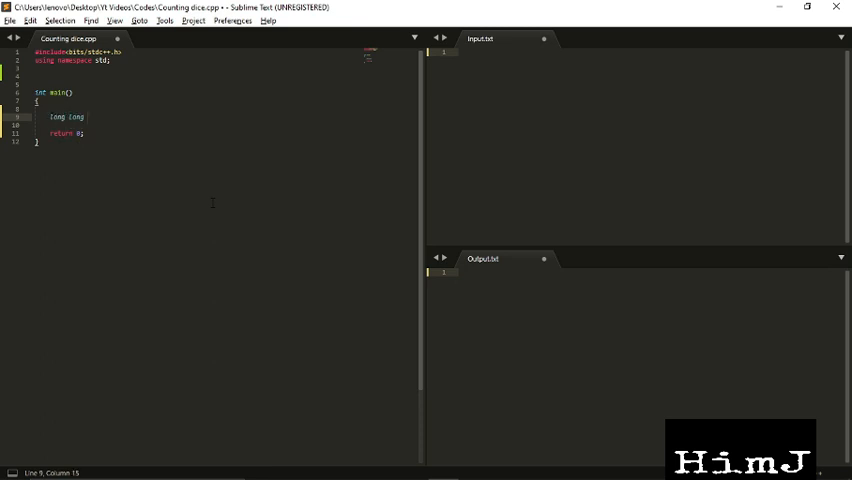
text(n;)
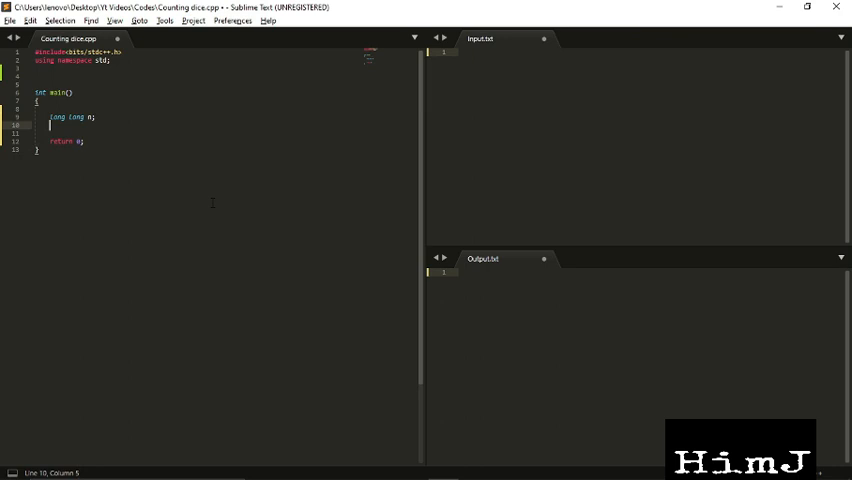
text(cin>>n)
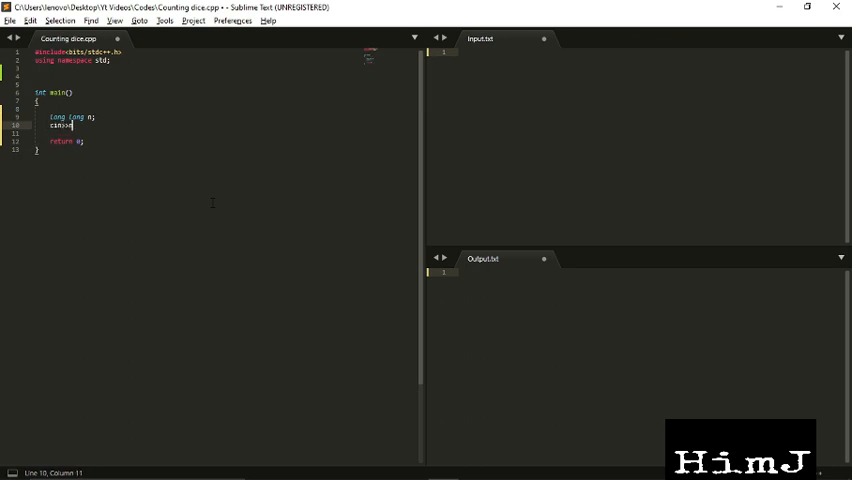
key(enter)
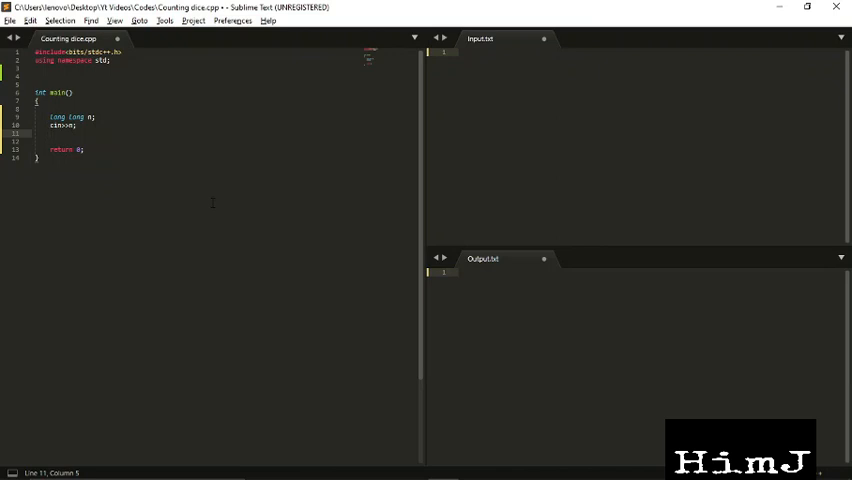
Step: Declare matrix A with first row {1,1,1,1,1,1} and begin the second row {1,0,0,...}
text(vector<vector<int)
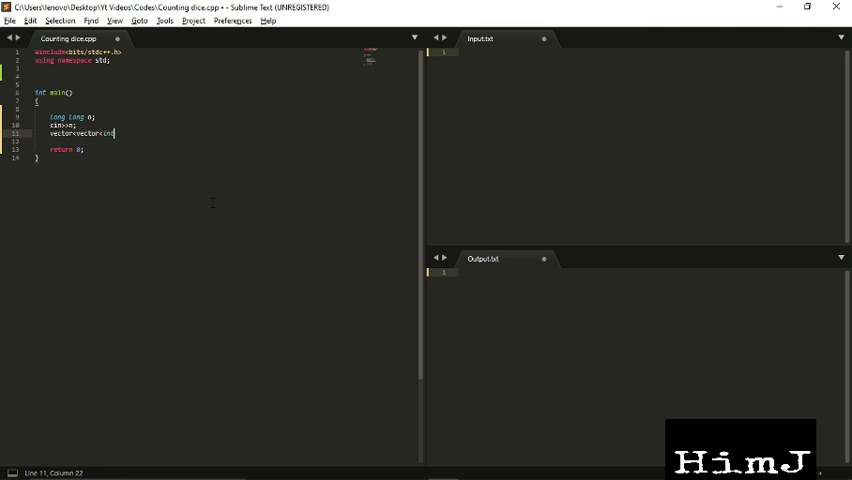
text(>> A()
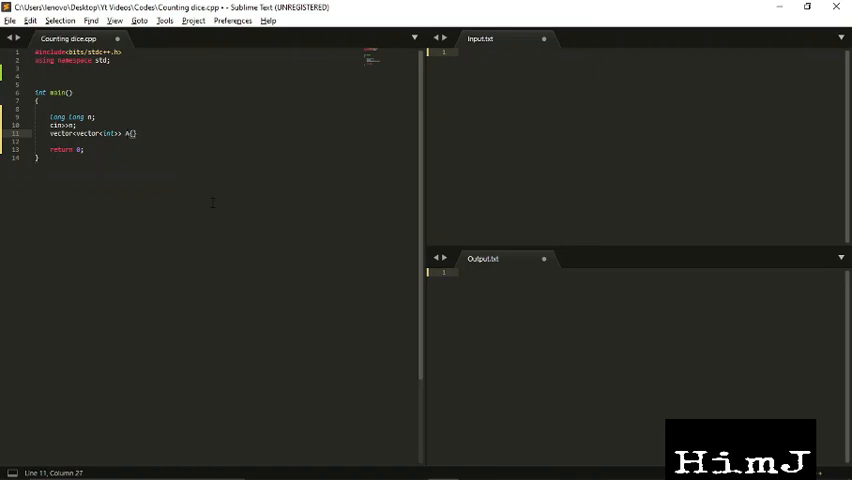
text(()
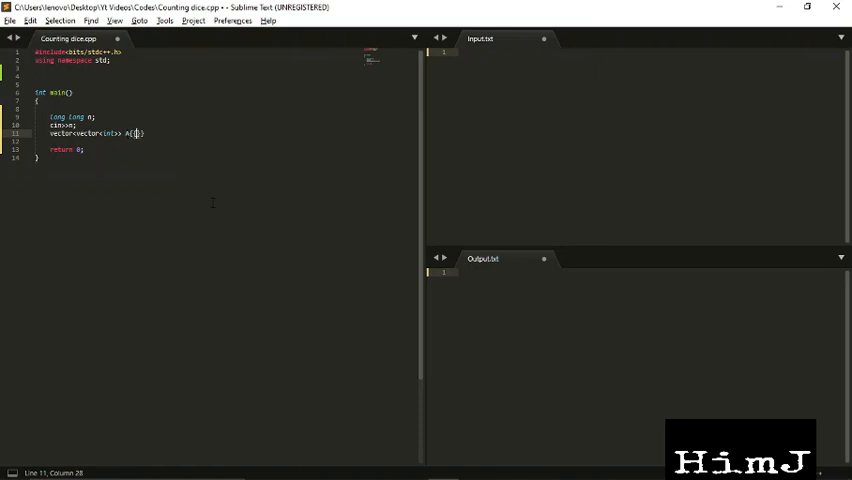
text(1,1,1,1,)
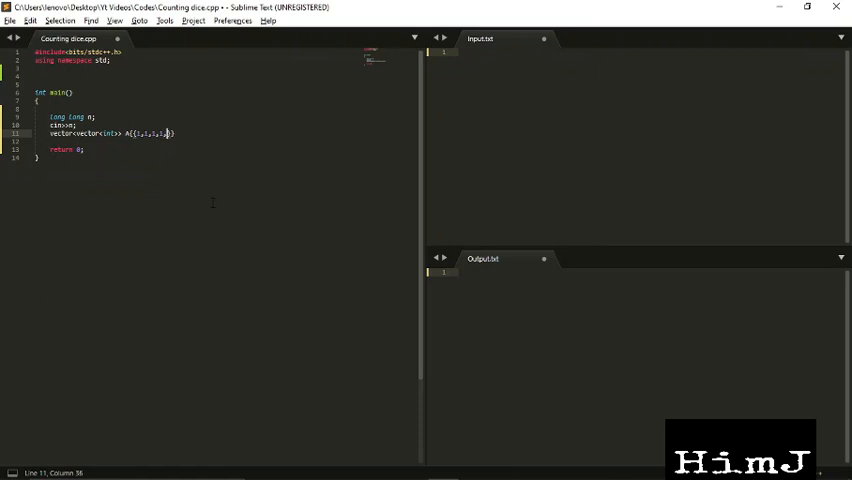
text(1,1)
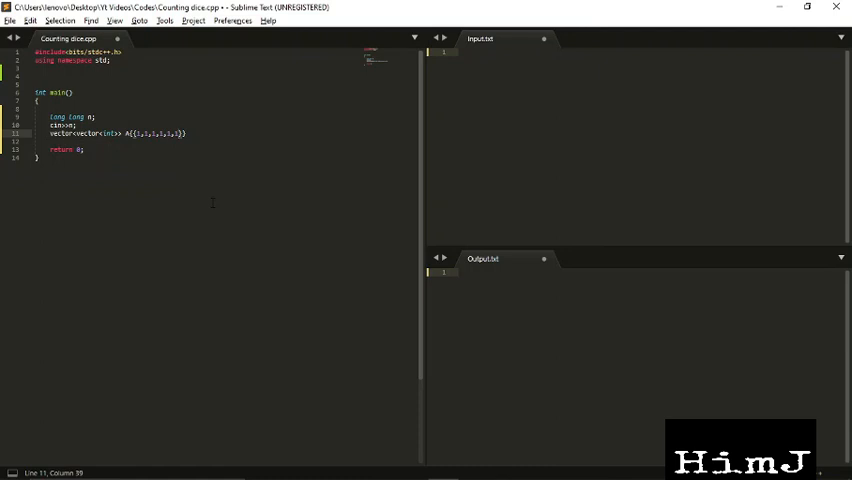
text(,{1,1}})
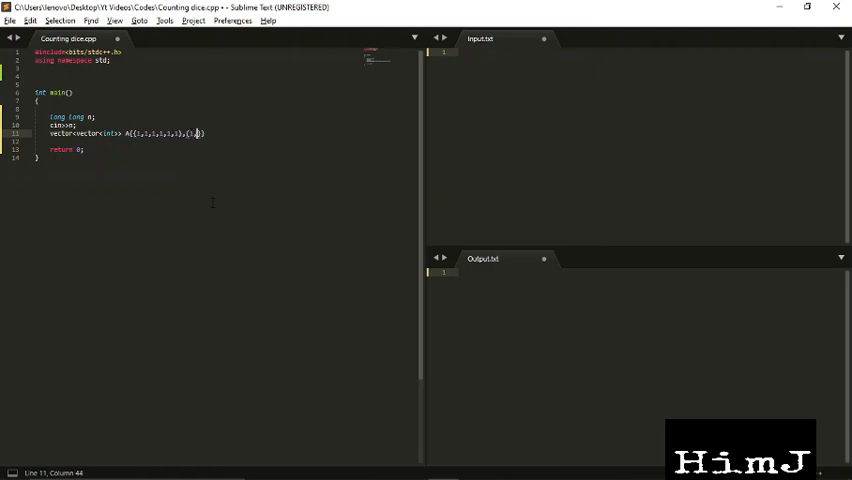
text(,0,0,0,0,0},{1,0,0,0,0},{0,0,1,0,0,0},{0,0,0,1,0,0},{0,0,0,0,1,0}});)
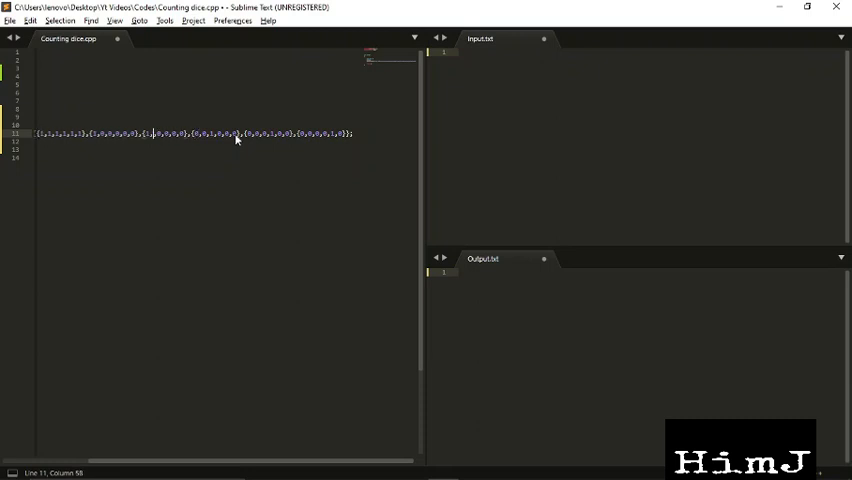
Step: Tidy the remaining rows of the matrix A initializer
key(backspace)
text(vector<vector)
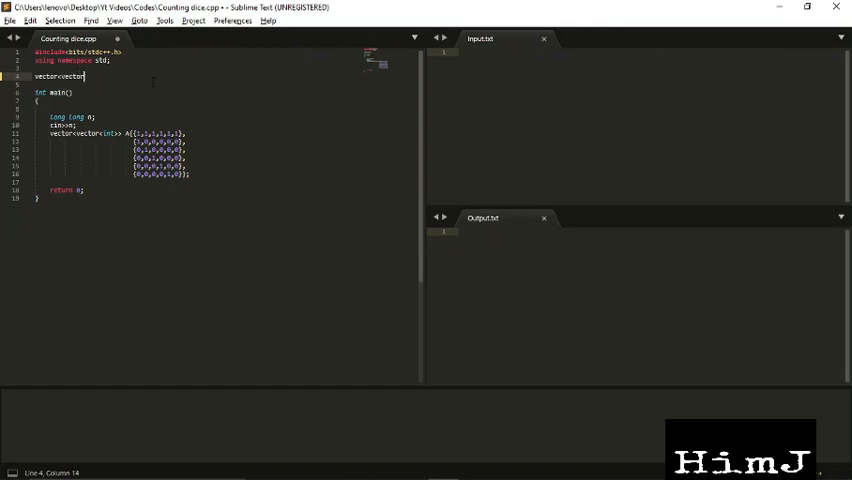
Step: Write the mul signature taking vector<vector<long long>> &a and &b above main
text(<int>>)
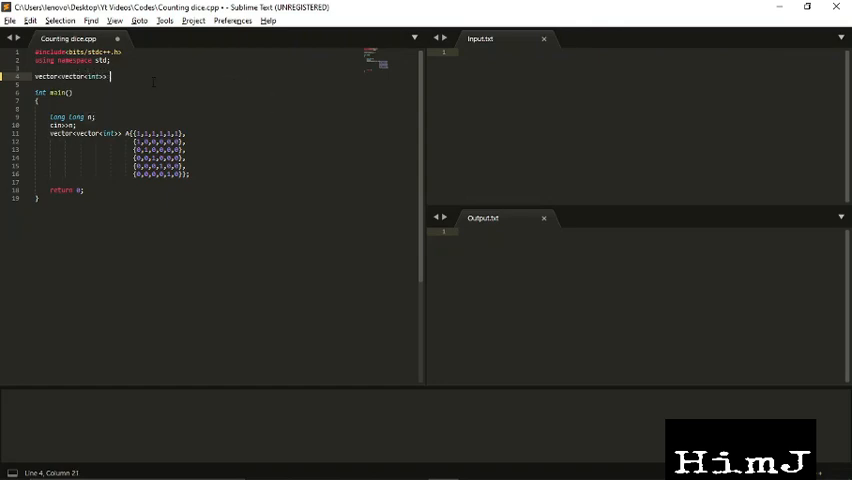
text(mul{vector<vector<int>>))
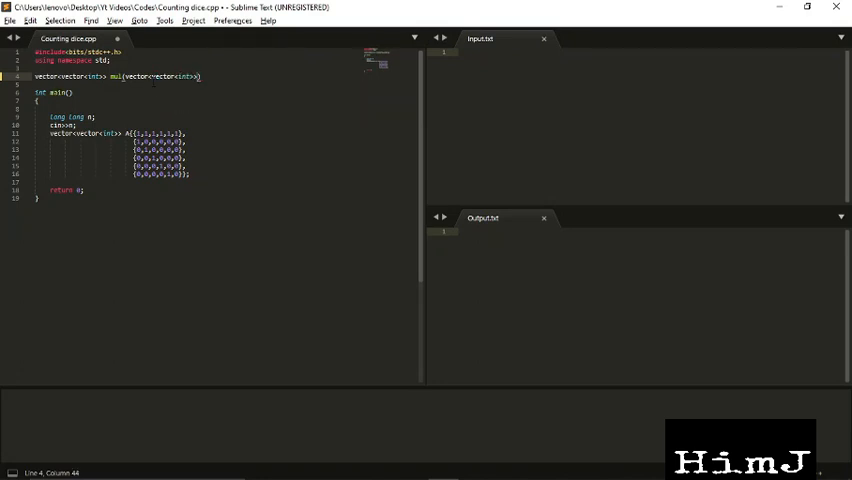
text(&a,vector<vector<i)
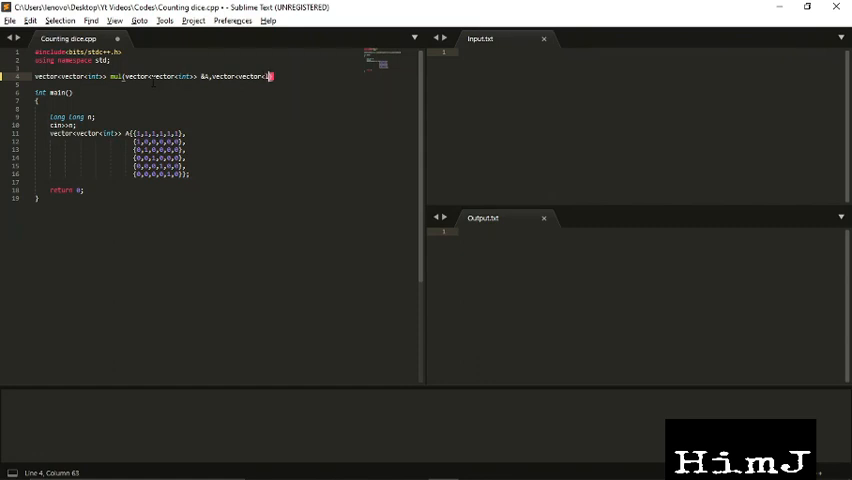
text(long long>)
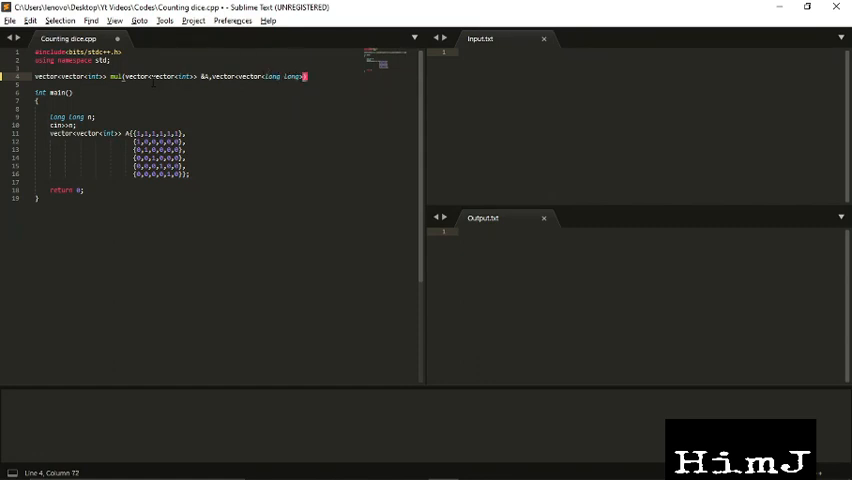
text(b)
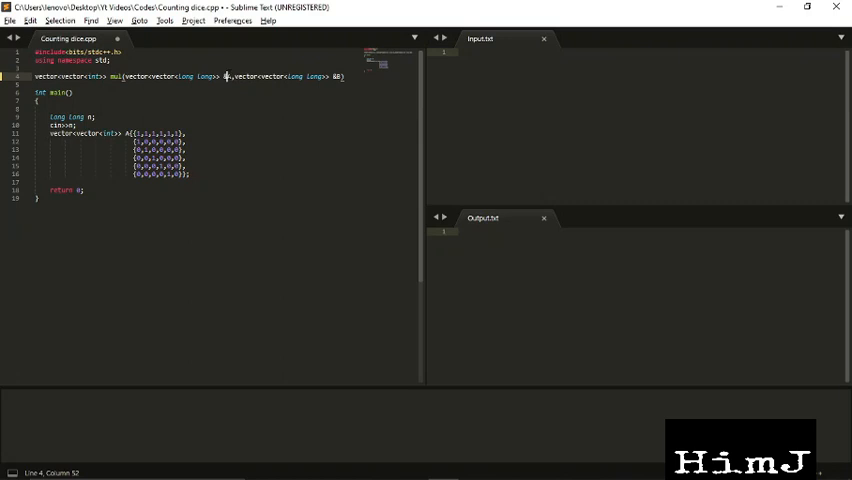
key(enter)
text(const int mod=)
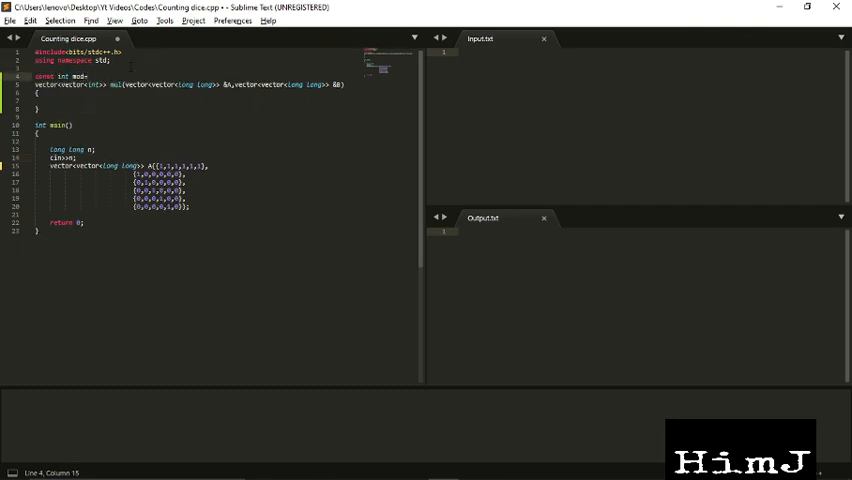
Step: Define mod as 1e9+7 and declare the long long result matrix C sized from A
text(1e9+7;)
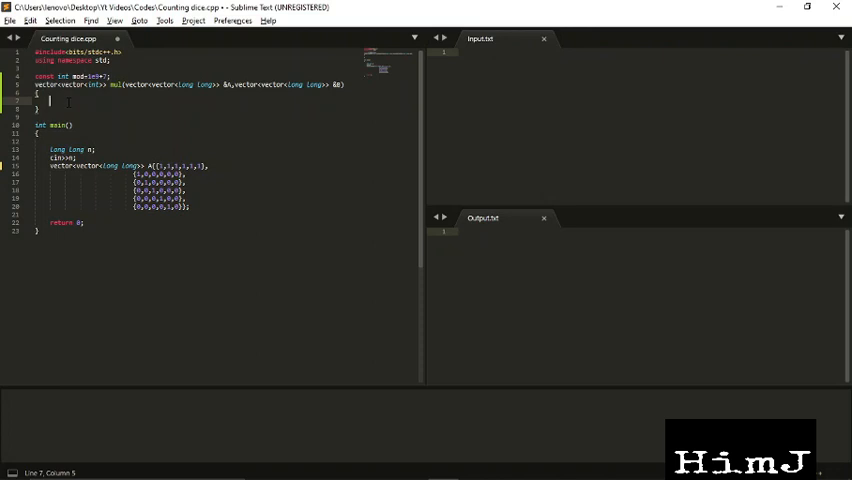
text(int n;)
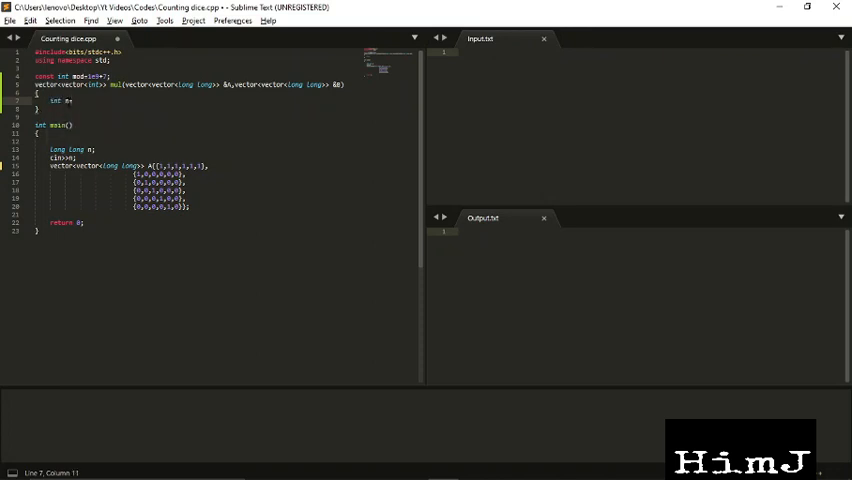
text(=A.size(),m=B[0].size()
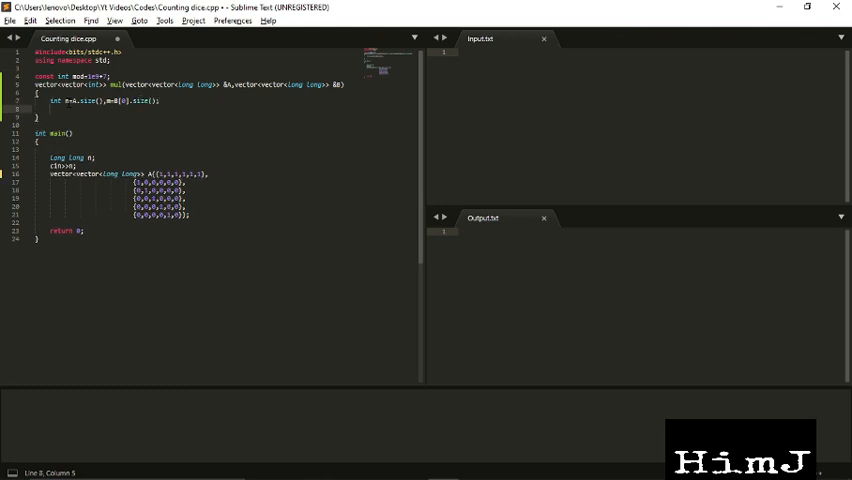
text(vector<vec)
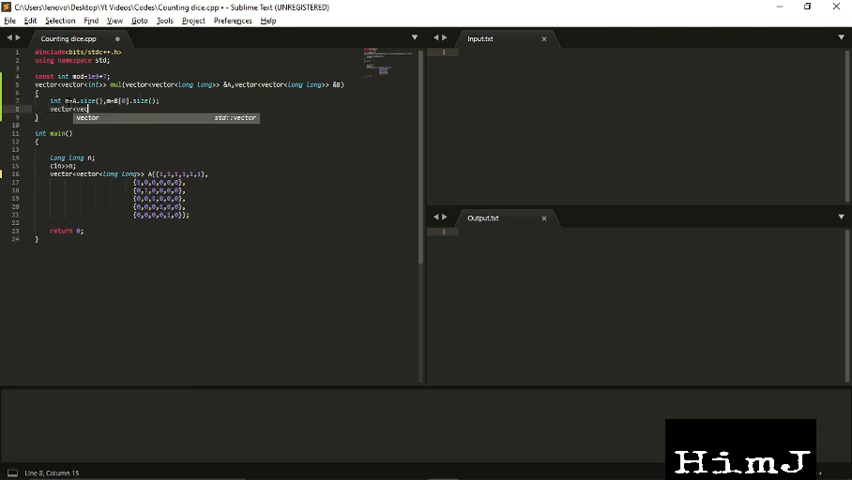
text(<long long>> C(n,(vector<int>)
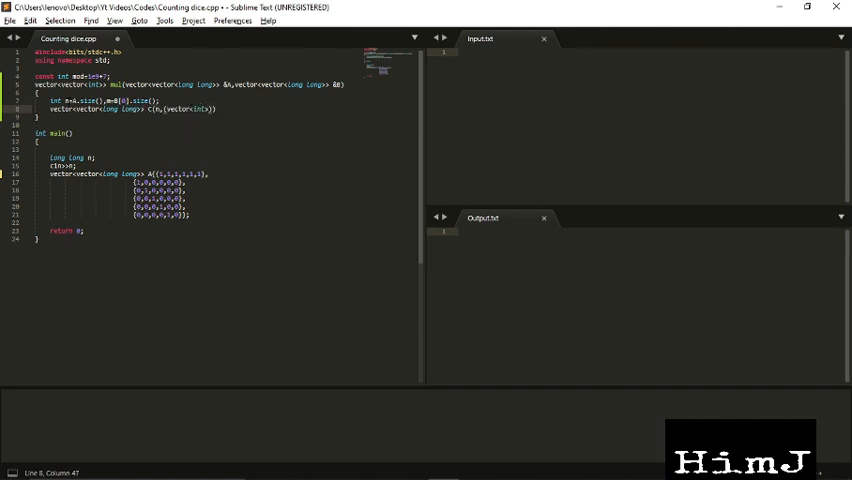
key(backspace)
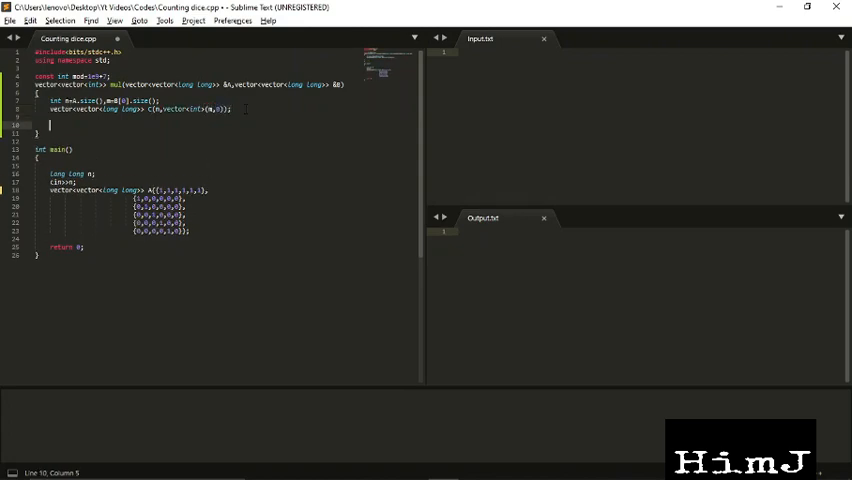
Step: Write the nested i, j, k loops over the matrix dimensions
text(for(int i=0;i<n;i++)
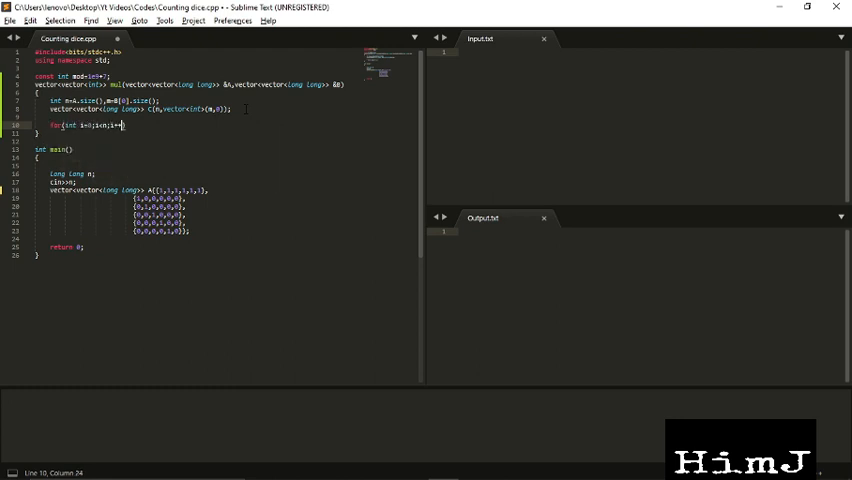
text(for{int j=0;j<m;j++)
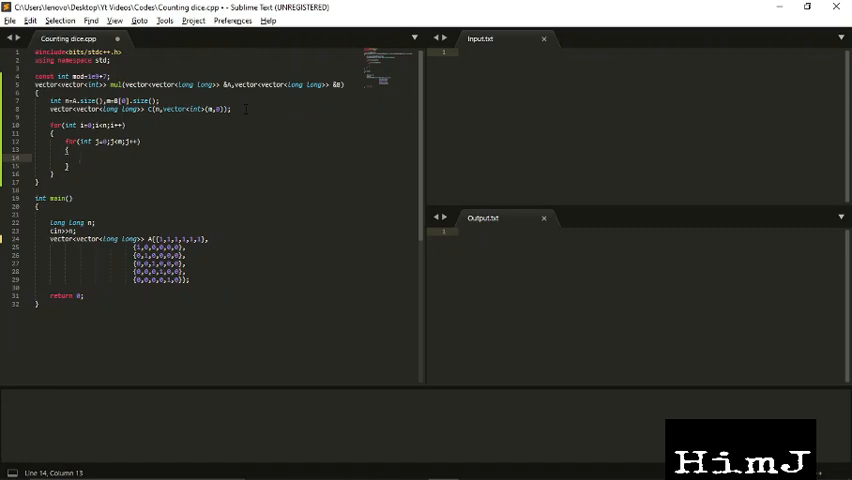
text(for(int k=;k<A[0)
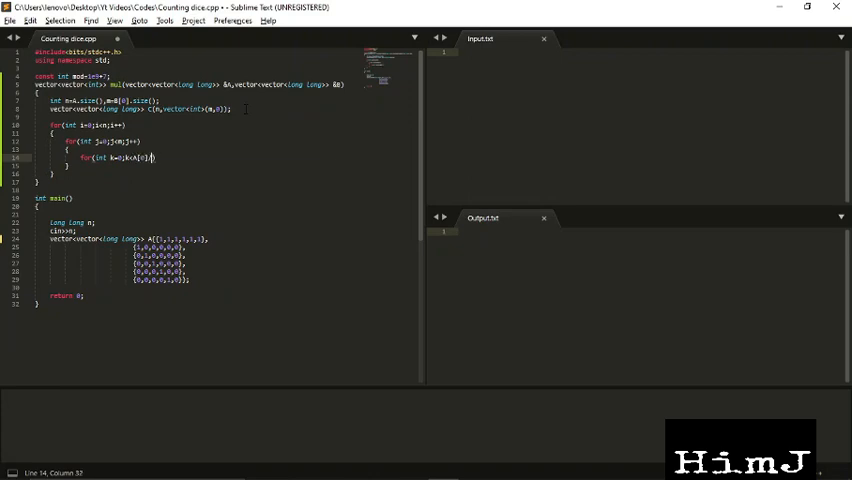
text(.size())
click(228, 164)
text(C[i][j)
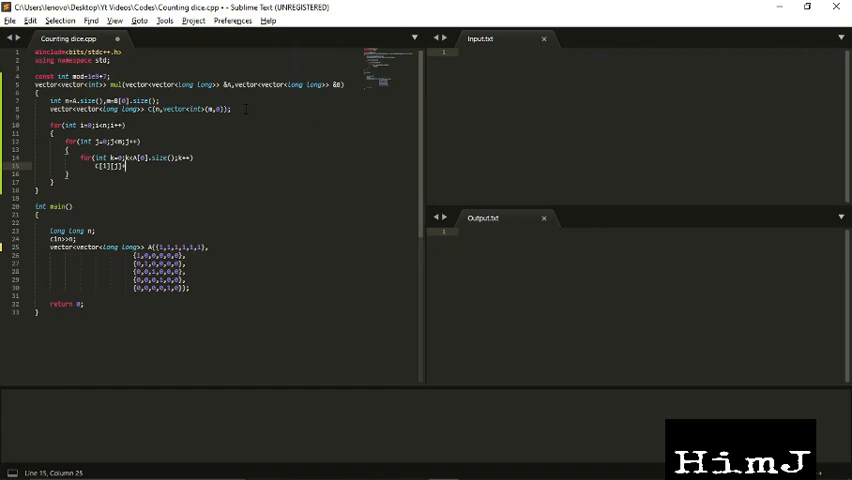
Step: Accumulate C[i][j]=(C[i][j]+A[i][k]*B[k][j]%mod)%mod inside the loops
text(+=)
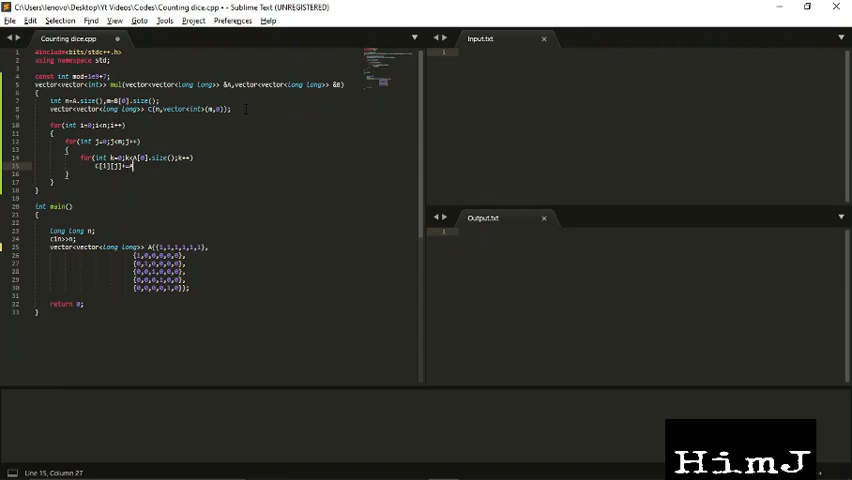
text(A[i][k)
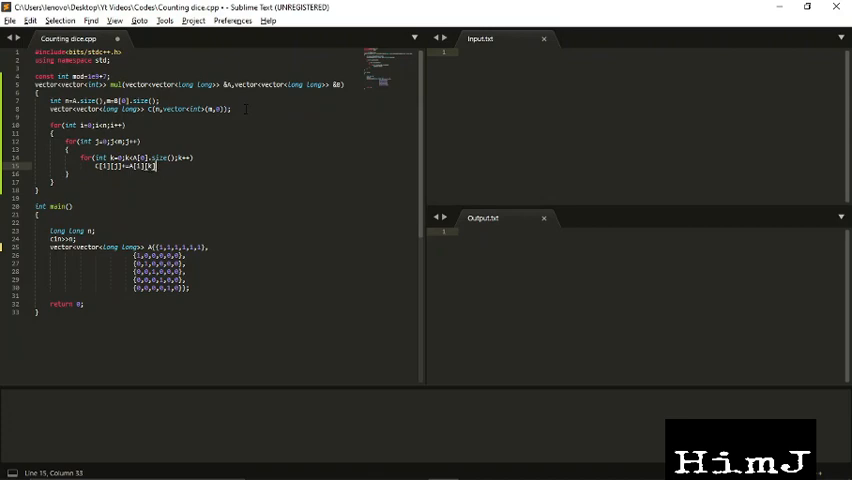
text(B)
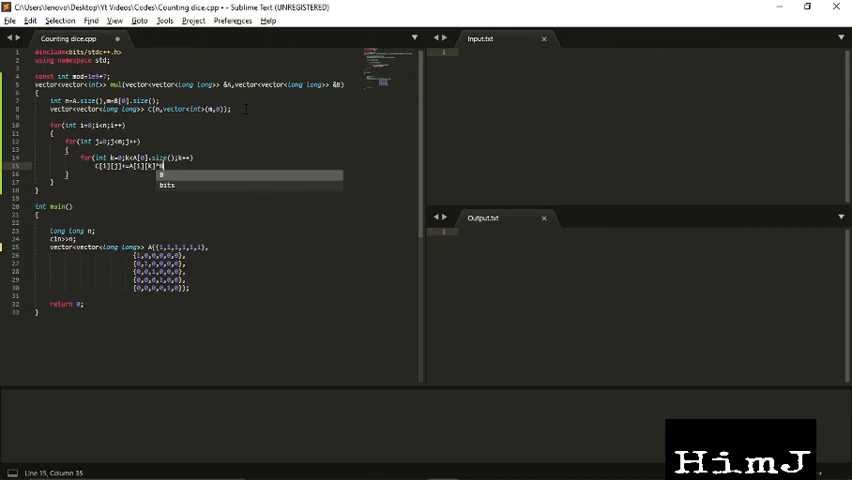
text(*B[k][j])
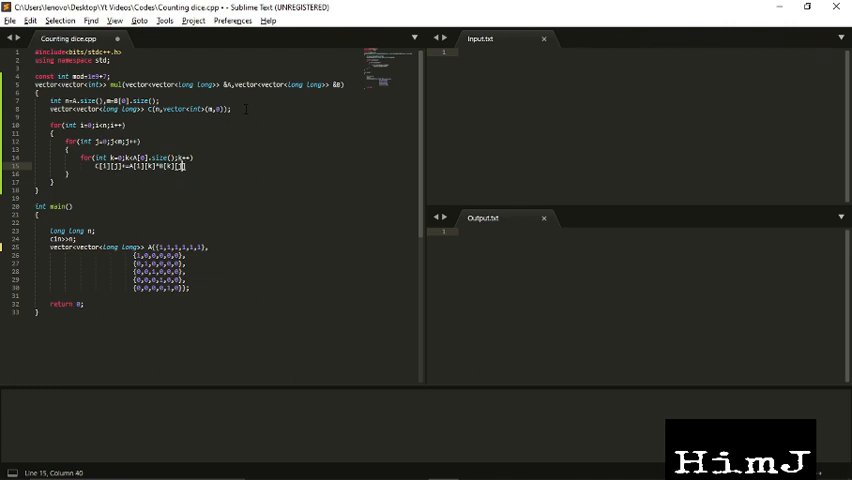
text(%mod;)
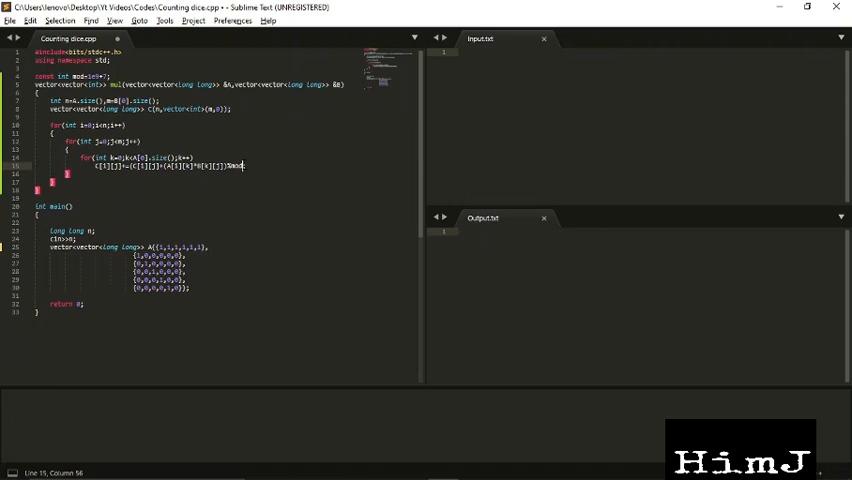
text(%mod;)
text(v)
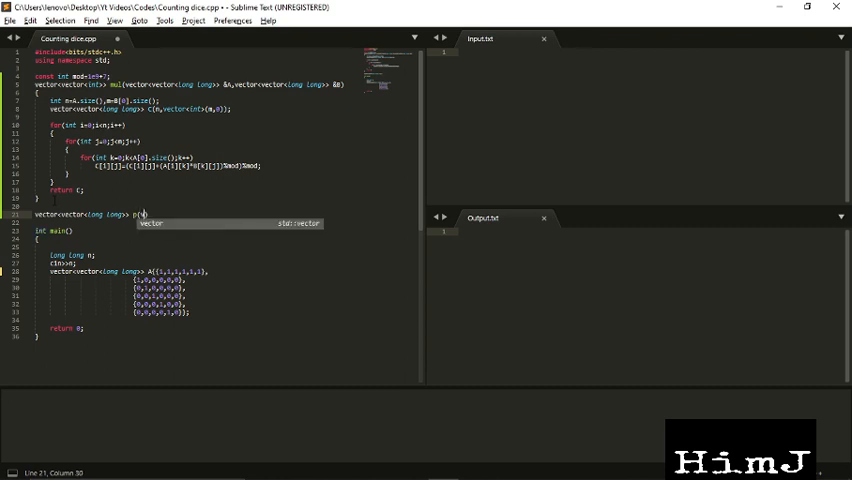
Step: Write the power(A, n) signature and declare a zero result matrix sized like A
text(ector<vector<long long>)
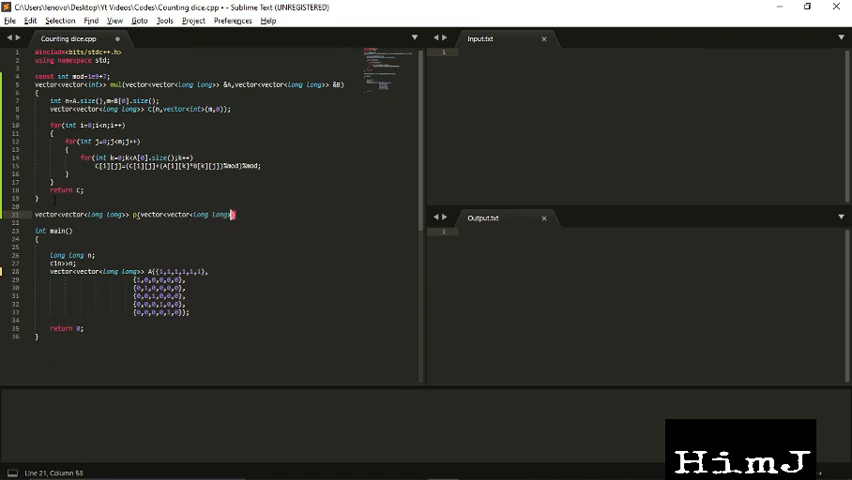
text(&A,long long n)
text(vector<vector<long lon)
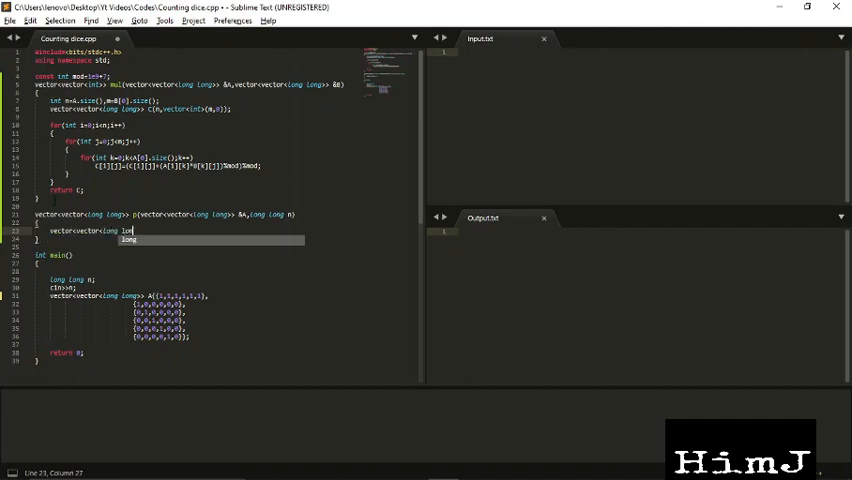
text(r)
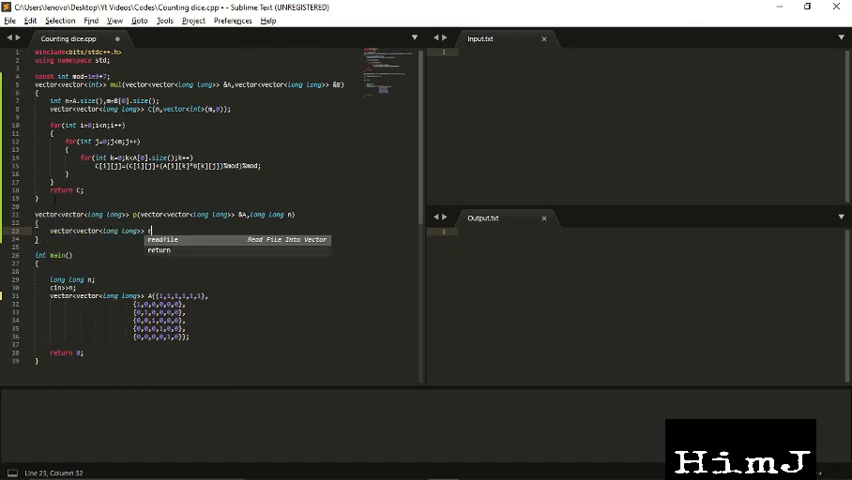
text(esult;)
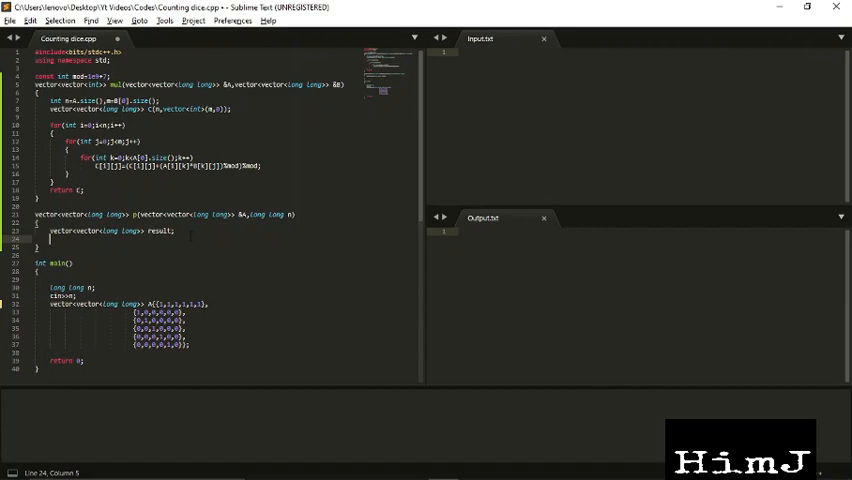
text((),vector<)
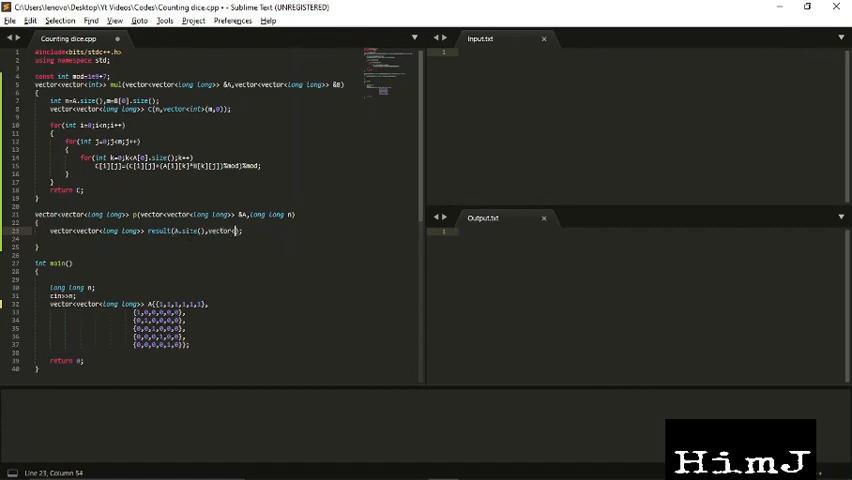
text(long long>(A[0].size(),0)
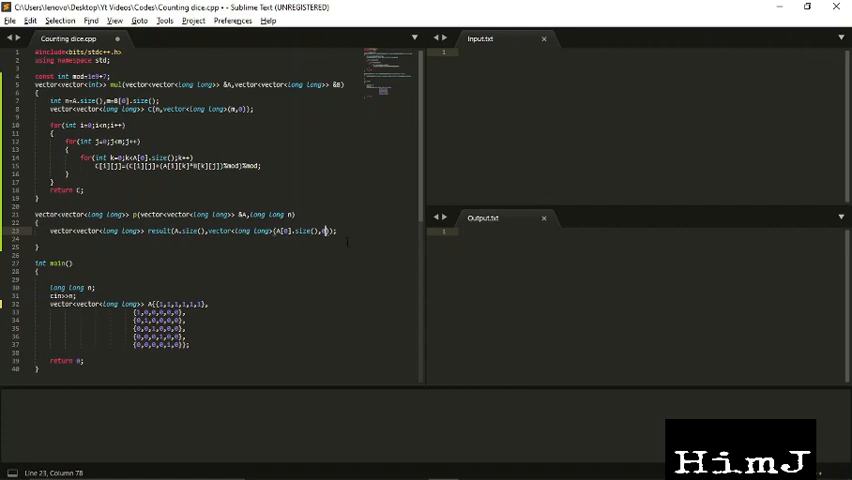
key(Return)
text(for(int i=0;i<A.size();i++)
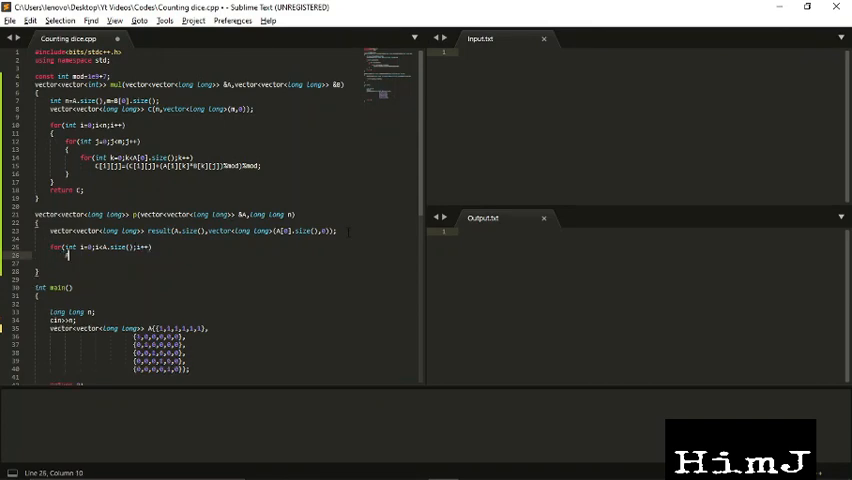
Step: Set result[i][i]=1 for the identity and open while(n)
text([i][i]=1;)
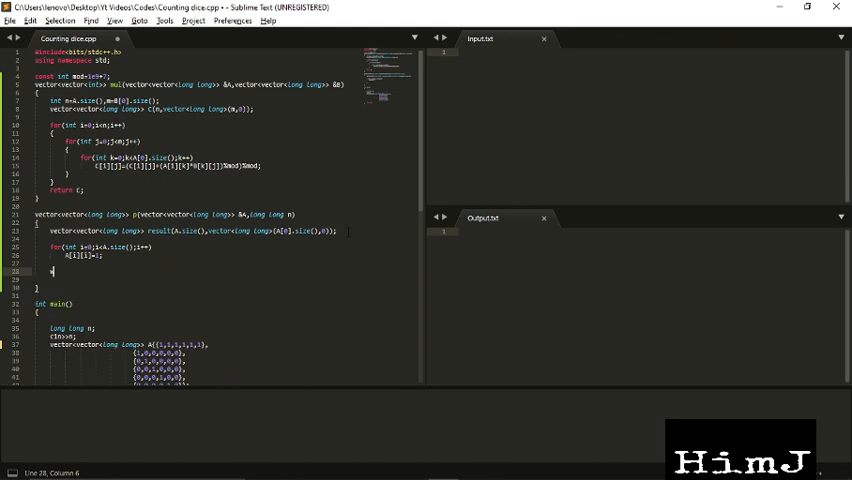
text(while(n)
text(if(n&1)
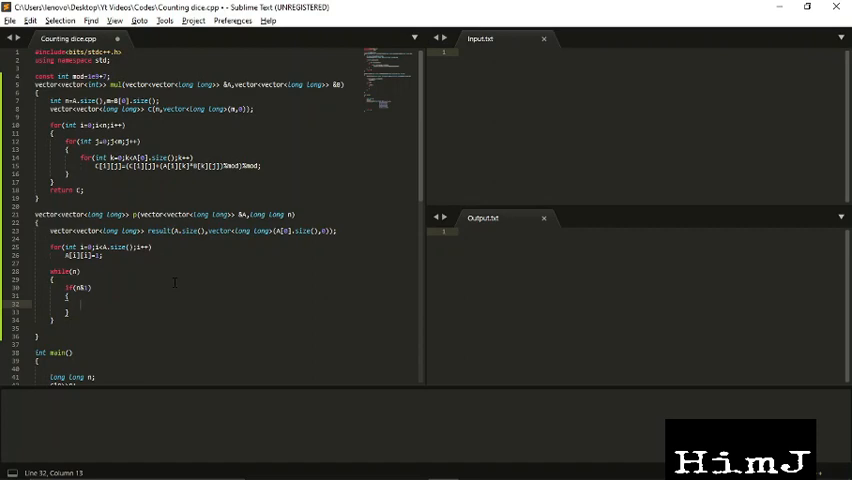
Step: Add result=mul(result,A) for odd n, A=mul(A,A), and return result
text(result=)
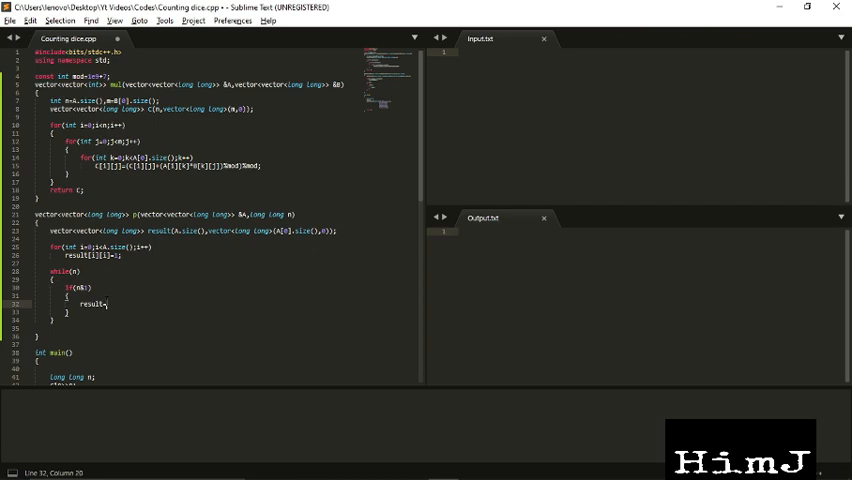
text(mul())
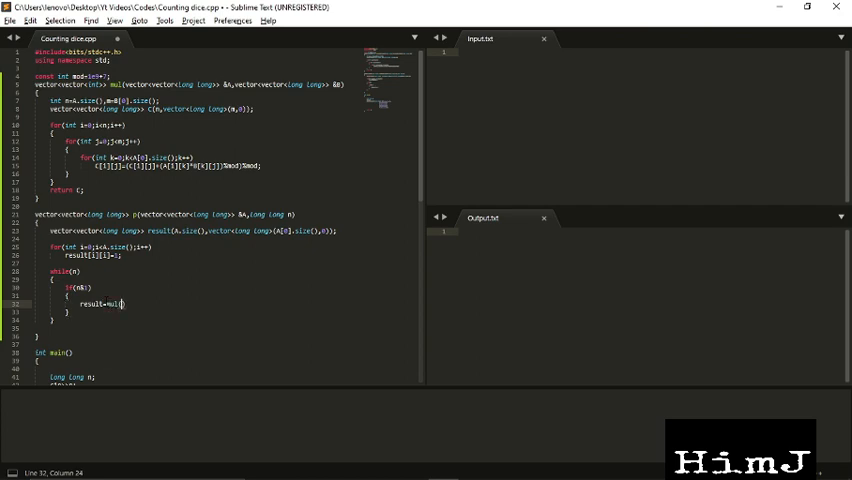
text(result,A))
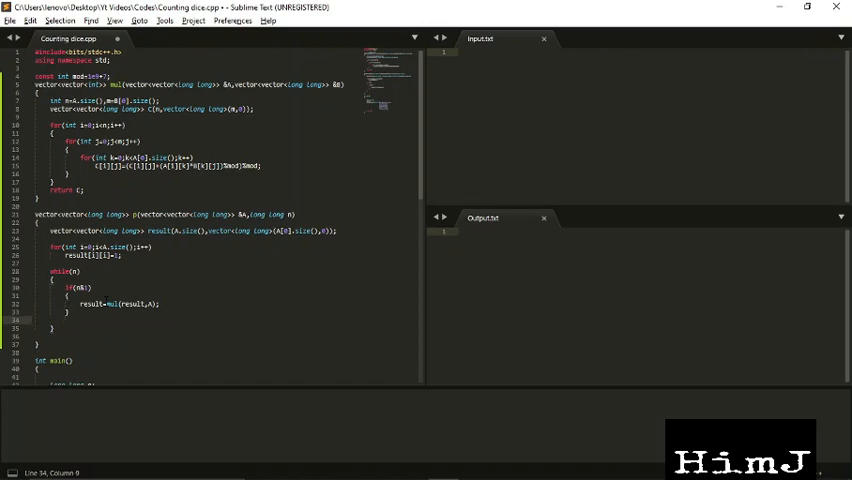
text(A=mu)
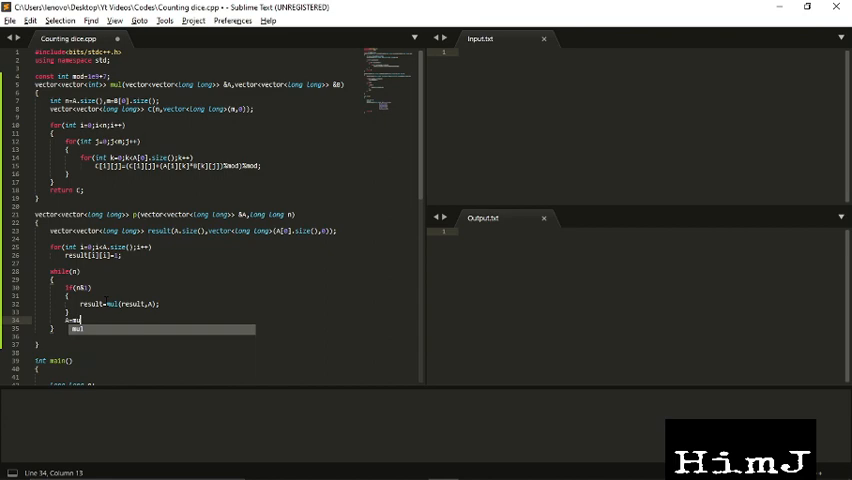
text(l(A,A);)
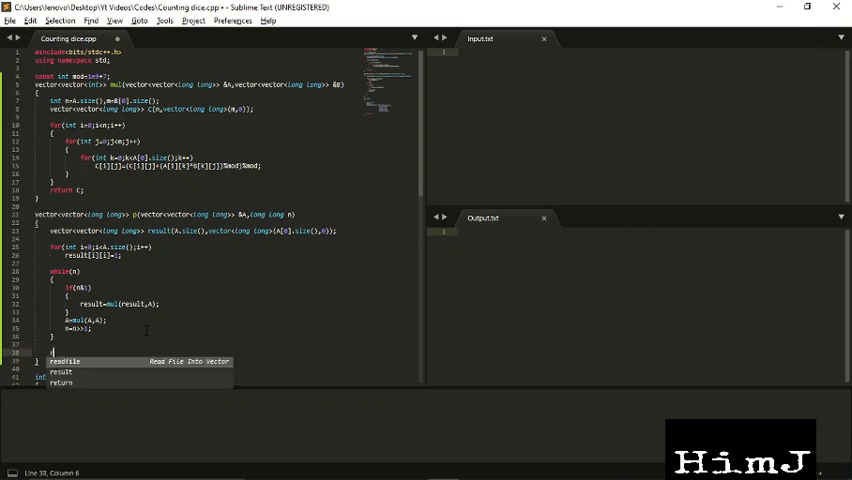
text(return result;)
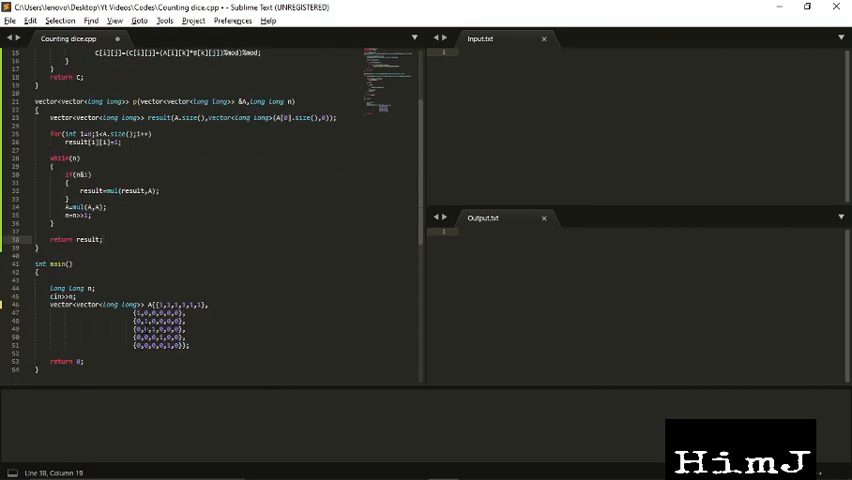
Step: Declare the base-values vector P{1,2,4,8,16,32}
text(vector<long> P{1,)
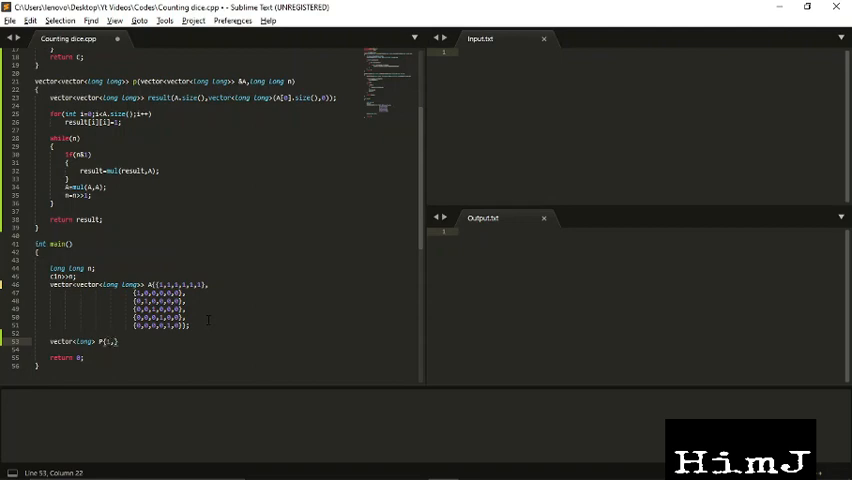
text(2,0)
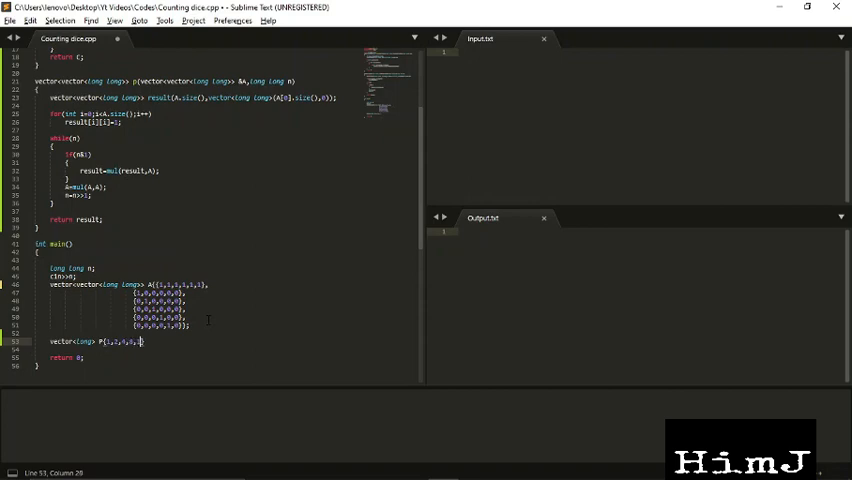
text(16,32,)
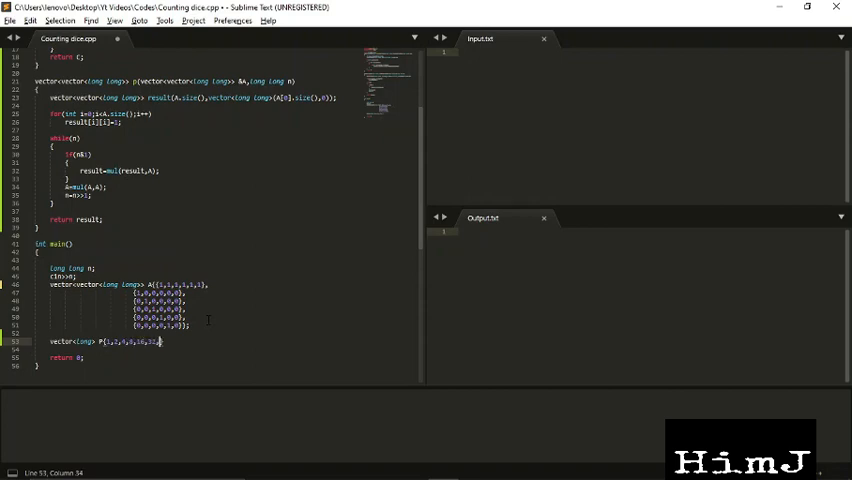
text(0)
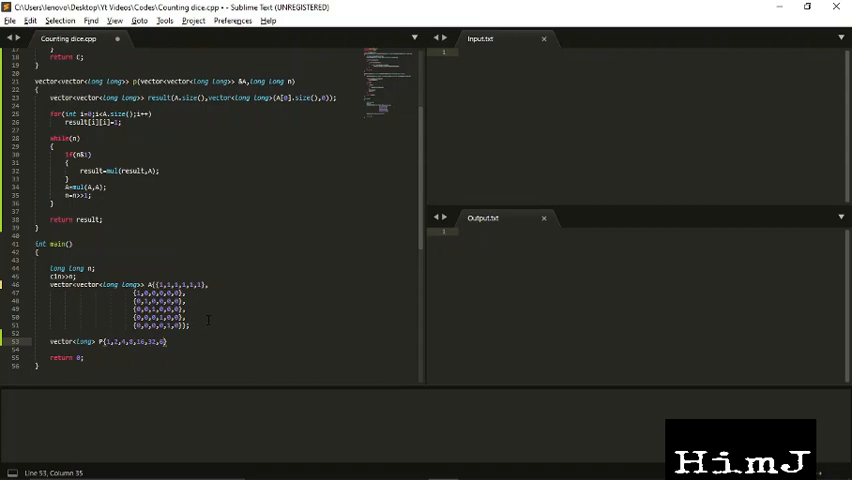
text(64)
text(if(n<=)
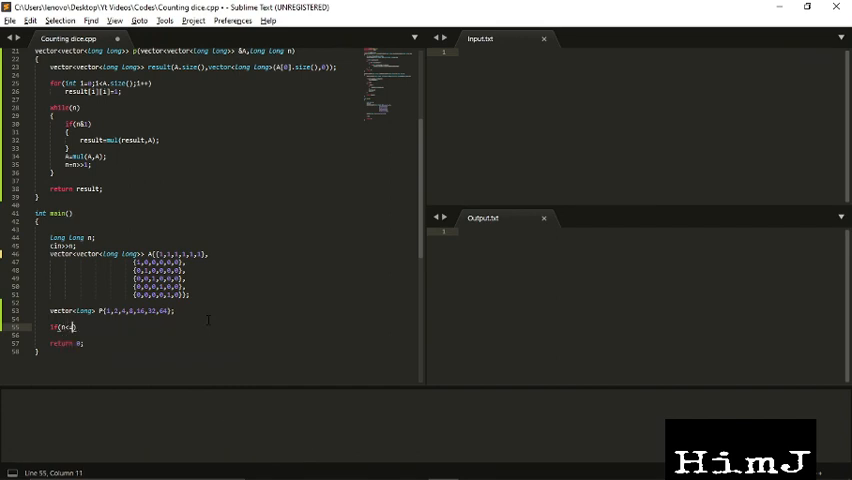
Step: Print P[n-1] directly when n is at most 6
text(=)
text(cout<<)
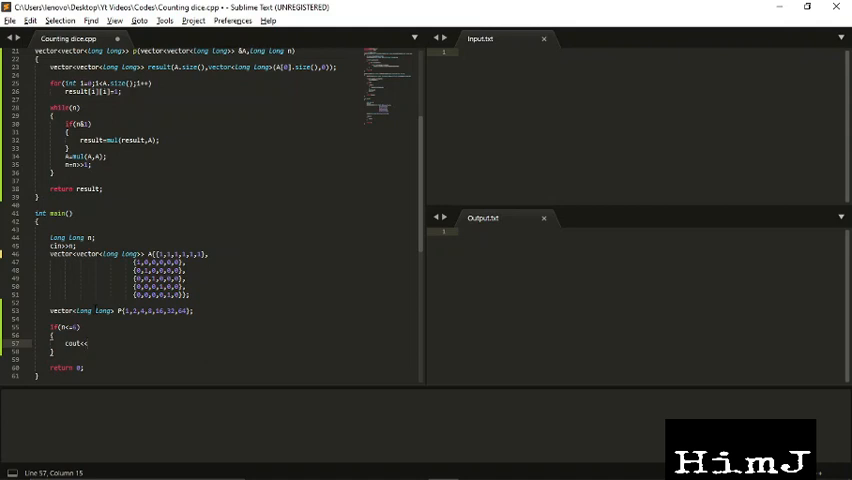
text(P[n-1];)
text(n-=6;)
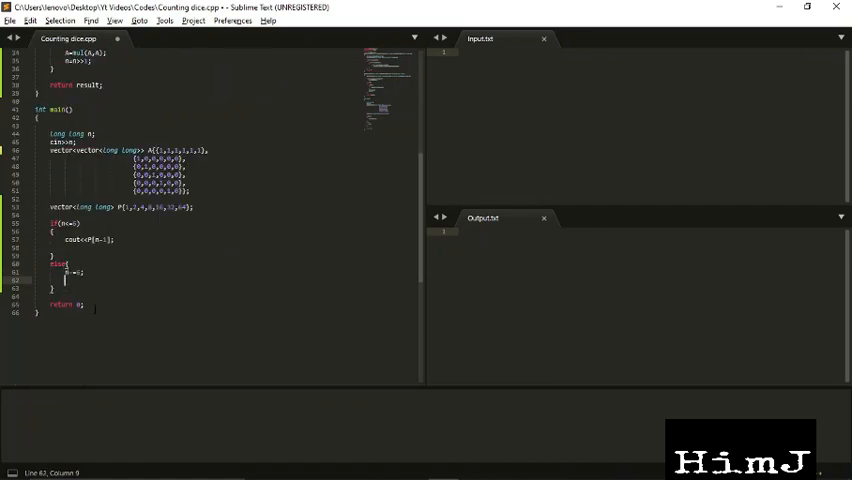
Step: In the else branch set A=power(A,n) and start the summation loop
text(A=mul(A,)
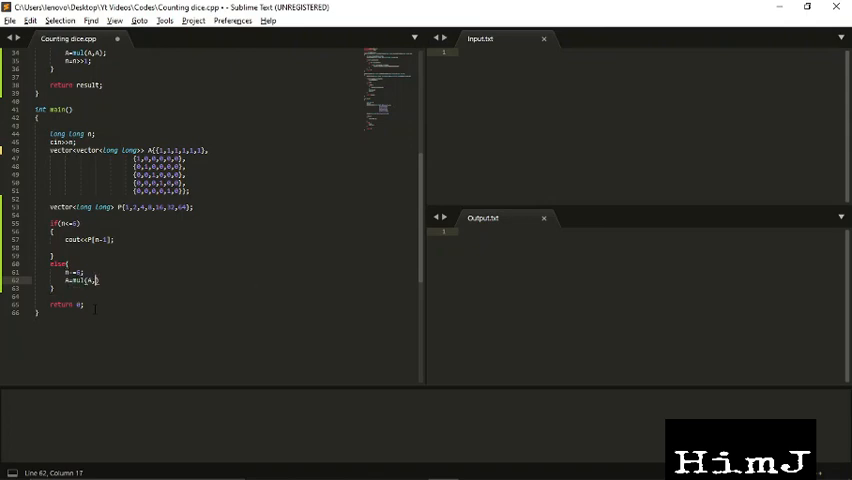
text(n);)
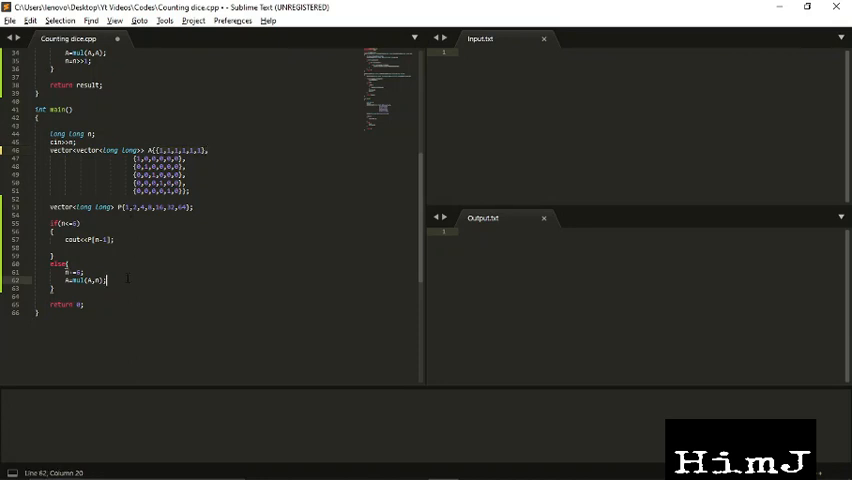
text(for)
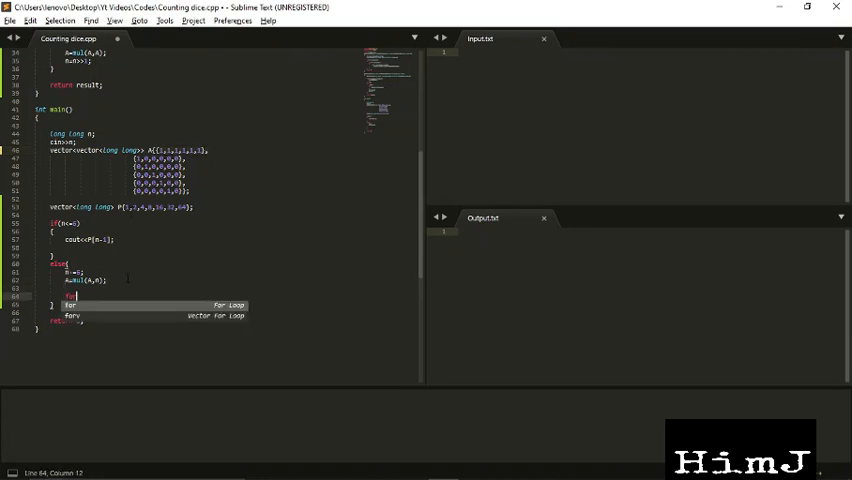
Step: Declare long long ans=0 and loop over A[0], adding A[0][i]*P terms
text(long long ans=0;)
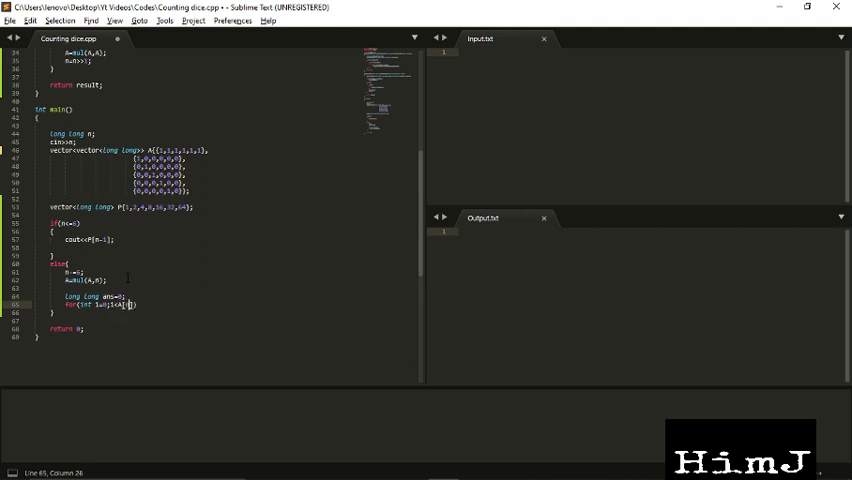
text(.size();i++))
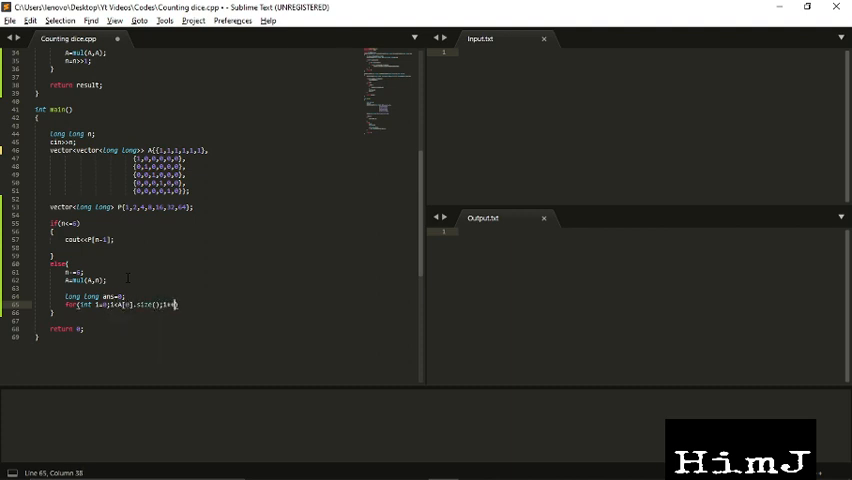
text({)
text(ans=(ans+)
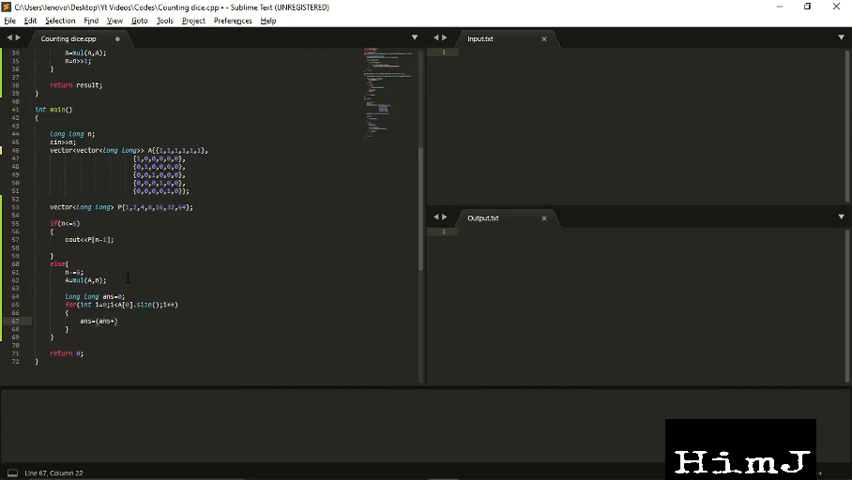
text(A[i])
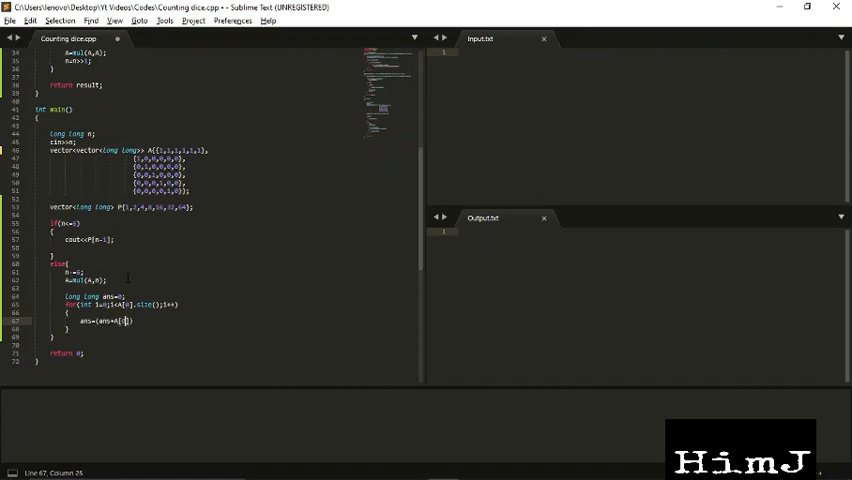
text([i)
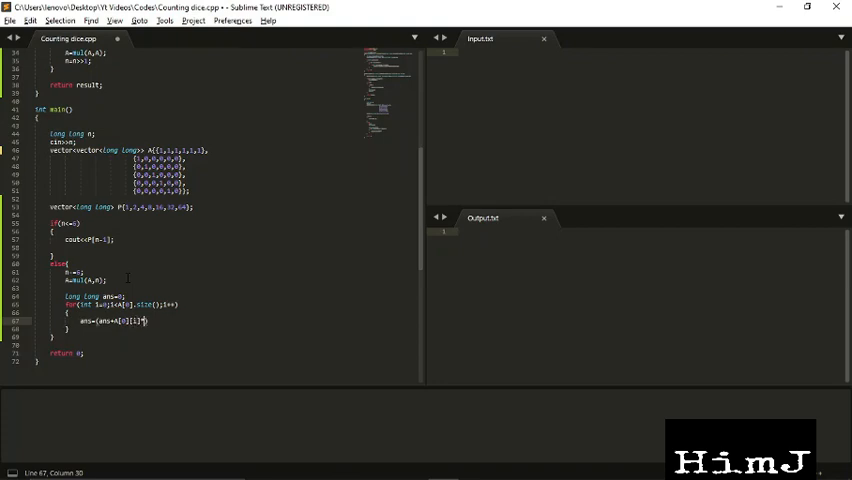
text(*P[n-i])
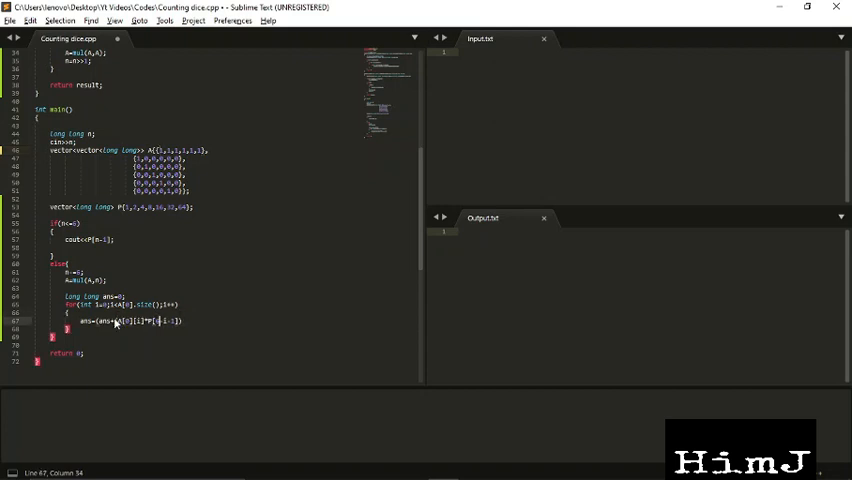
Step: Take the sum modulo mod and print ans
text(%mod)%mod;)
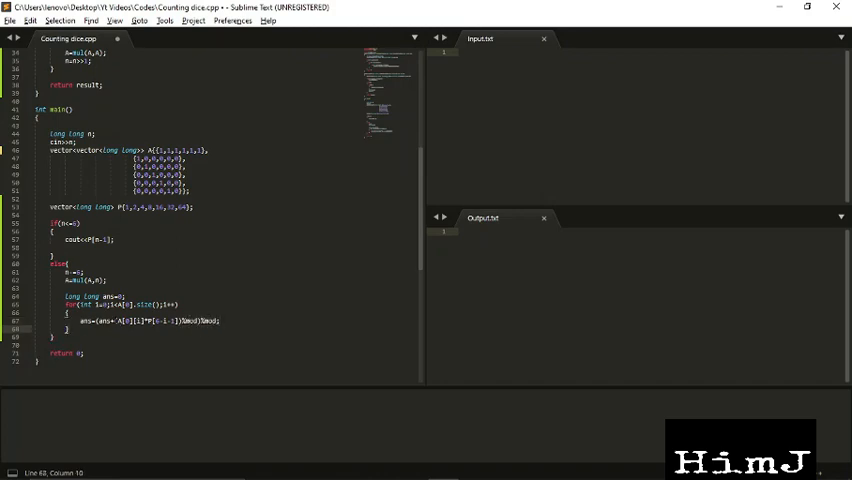
text(cout<<ans;)
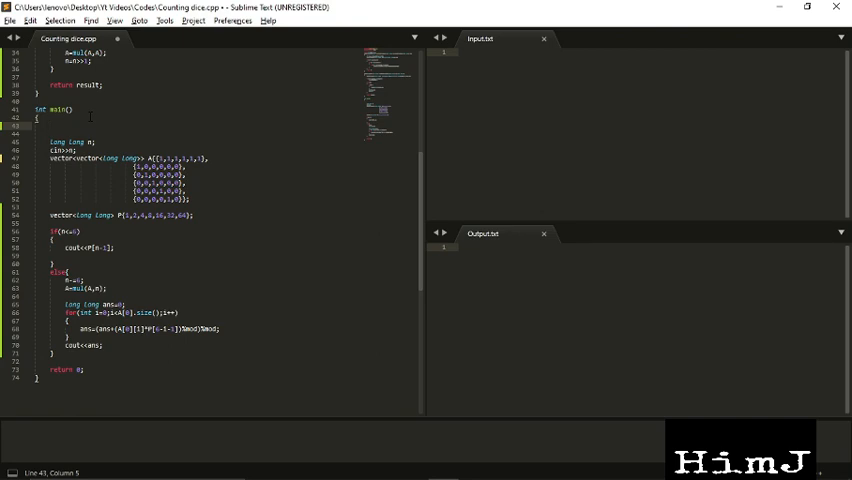
Step: Add cout<<ans; and freopen redirects to input.txt and output.txt at the top of main
text(freopen("output.txt","w",stdout);)
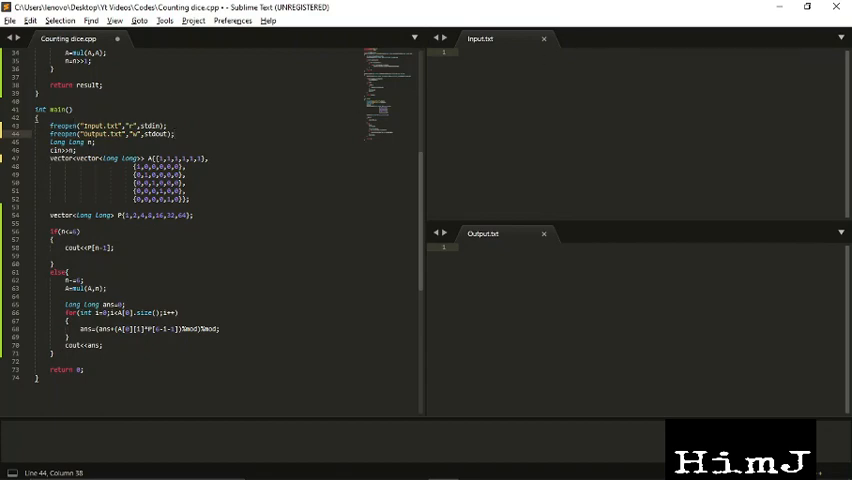
double_click(92, 126)
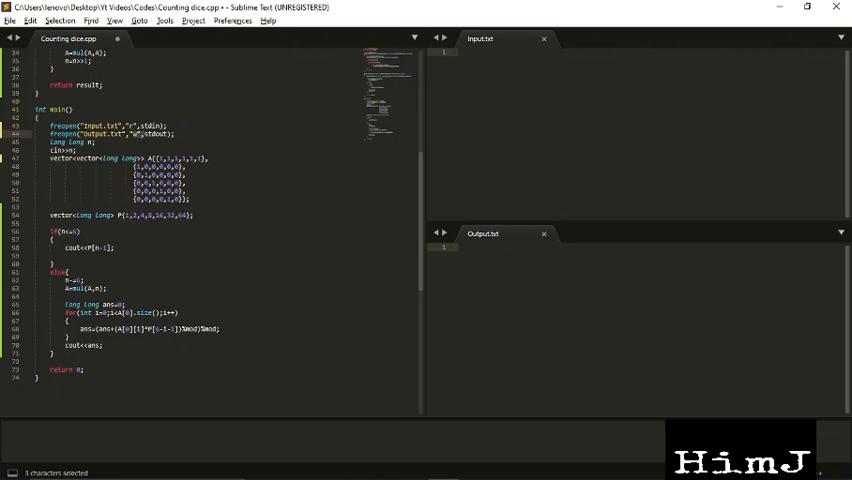
click(38, 116)
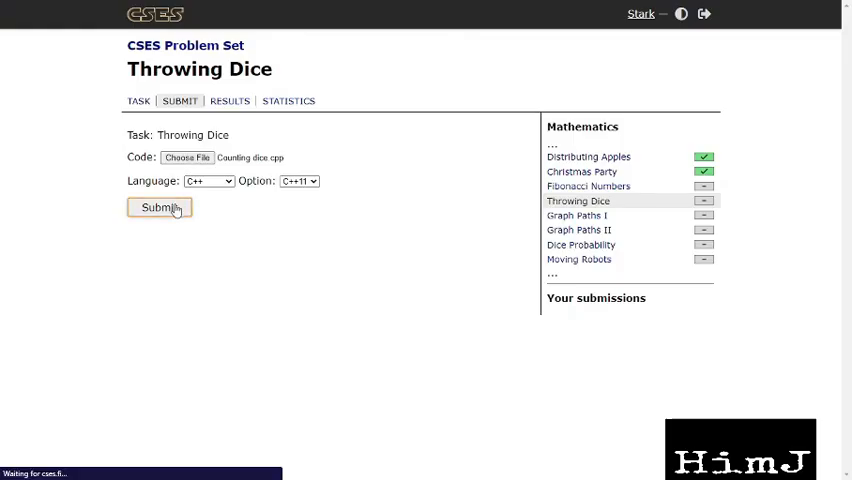
Step: Submit Throwing Dice, see it fail, fix a line in Sublime Text and resubmit
click(160, 208)
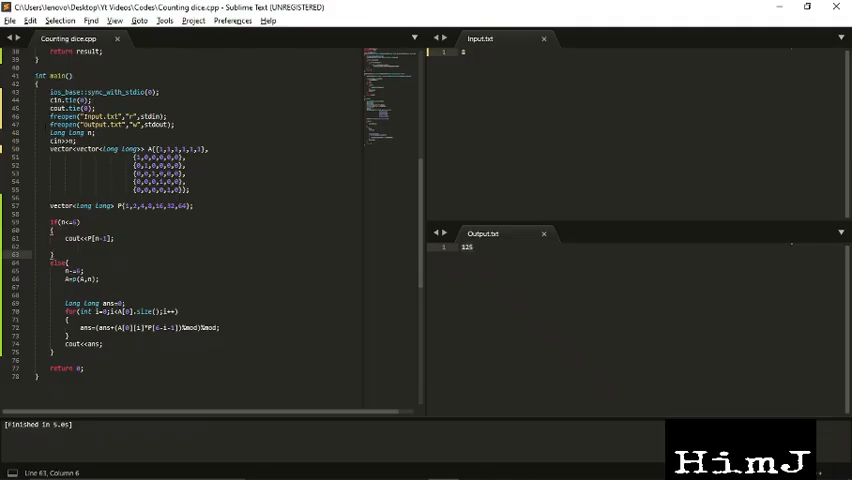
triple_click(110, 114)
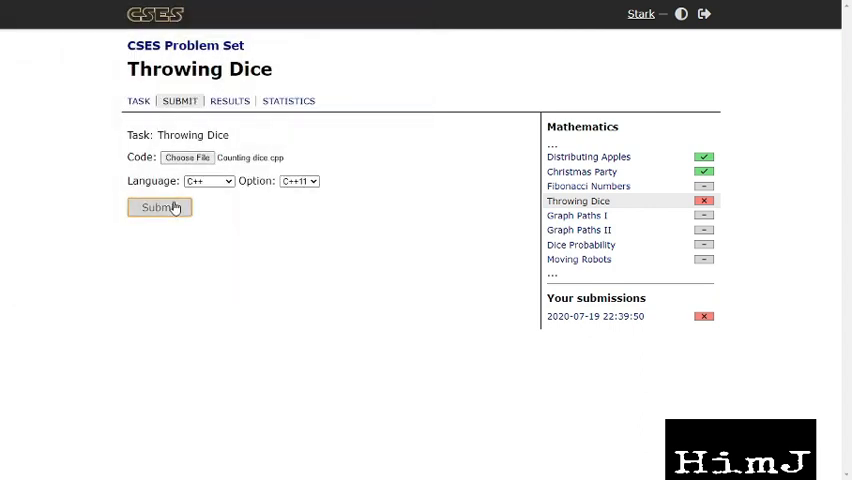
click(160, 208)
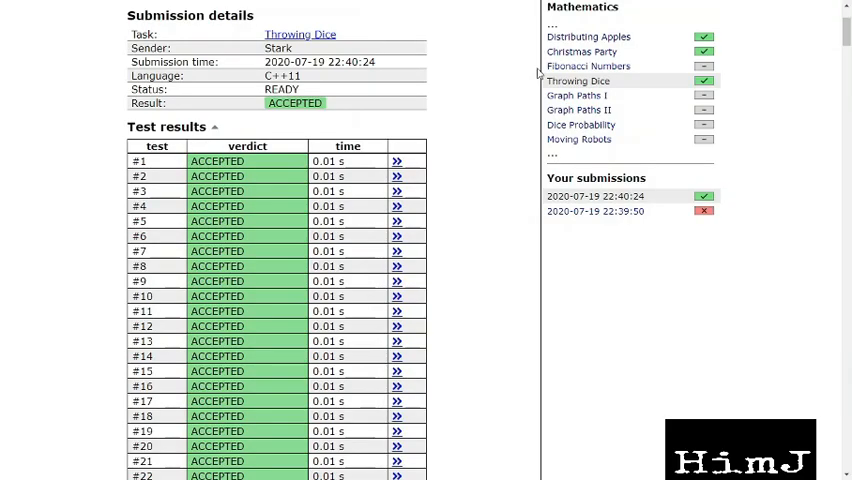
mouse_move(588, 64)
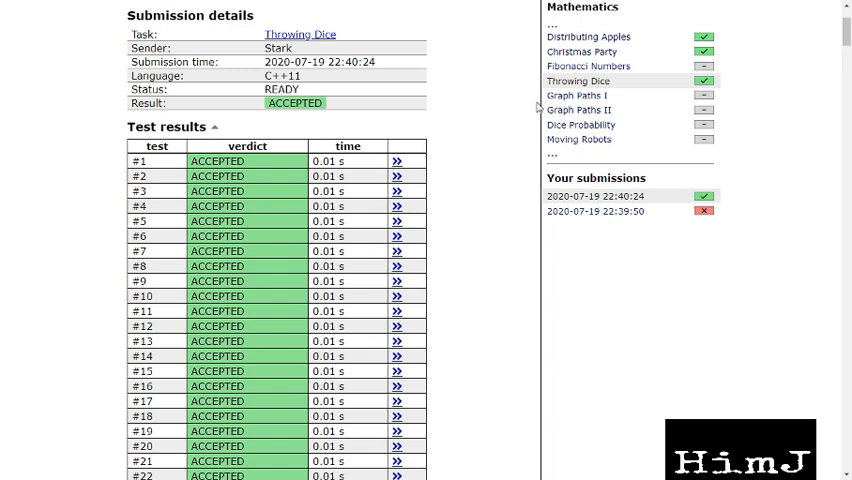
mouse_move(578, 96)
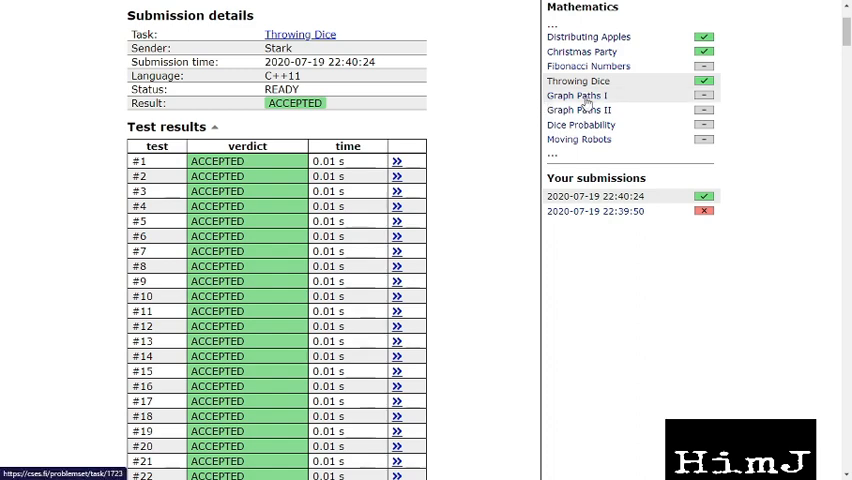